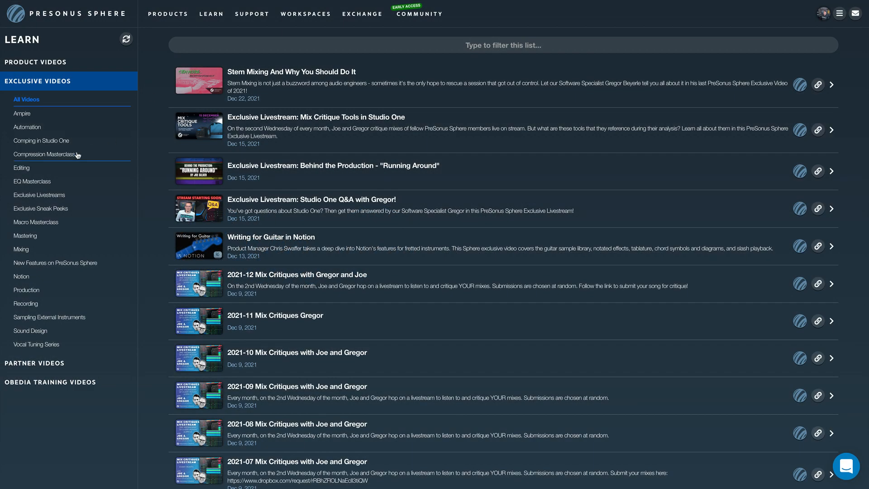
Filter Exclusive Videos to Compression Masterclass and play Part 1 - Simplify, Then Specify
left_click(47, 154)
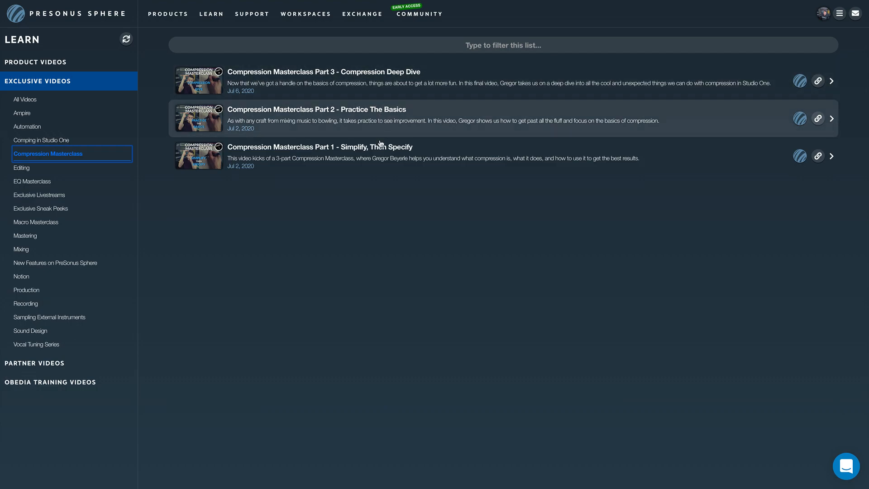
left_click(322, 146)
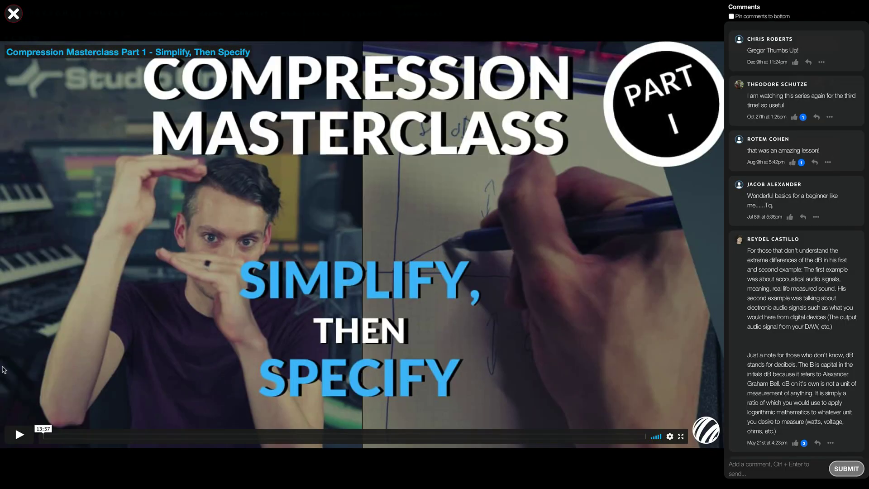